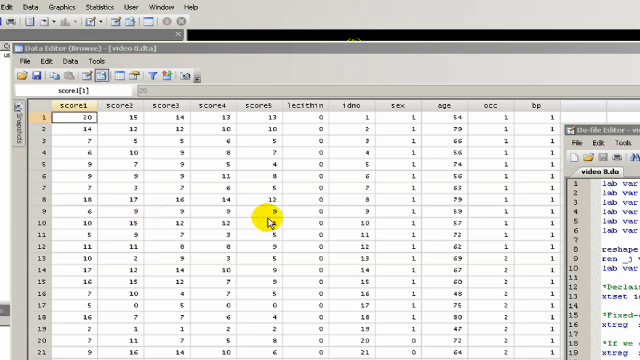
- Reshape the scores to long form by idno and visit, then browse the data
left_click(75, 120)
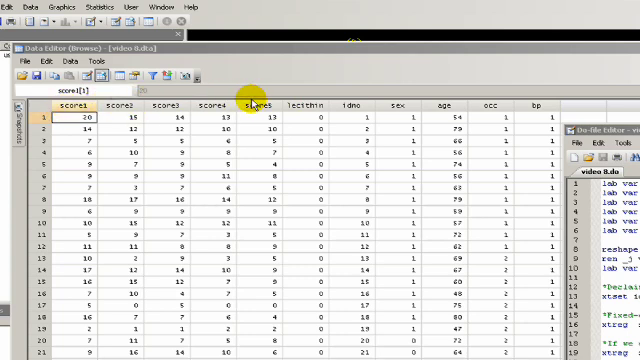
mouse_move(305, 153)
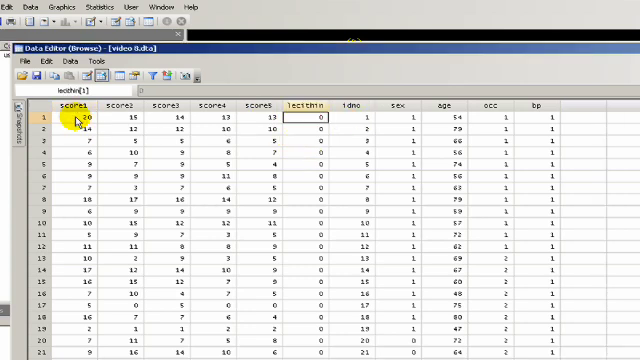
left_click(207, 104)
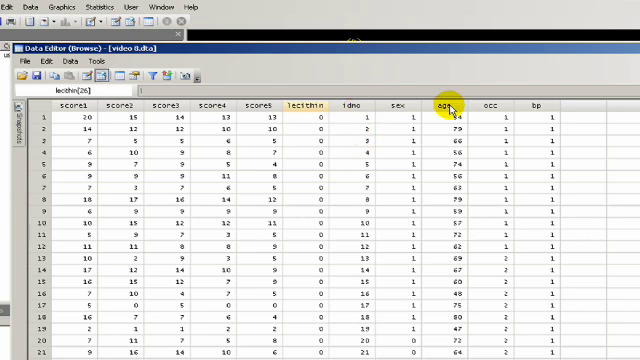
mouse_move(476, 121)
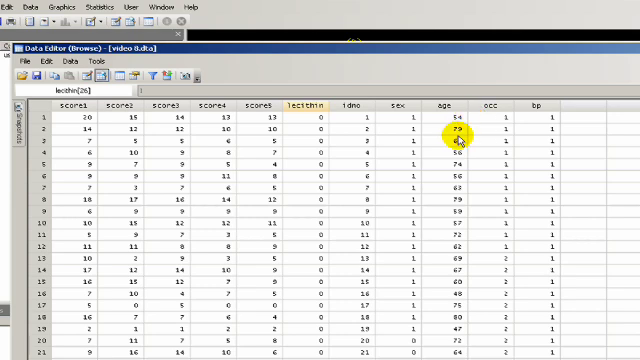
mouse_move(510, 108)
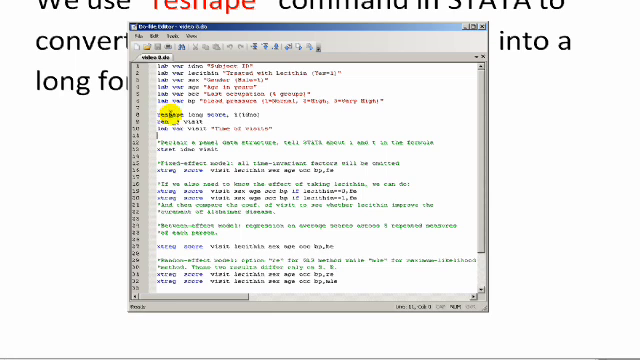
double_click(180, 120)
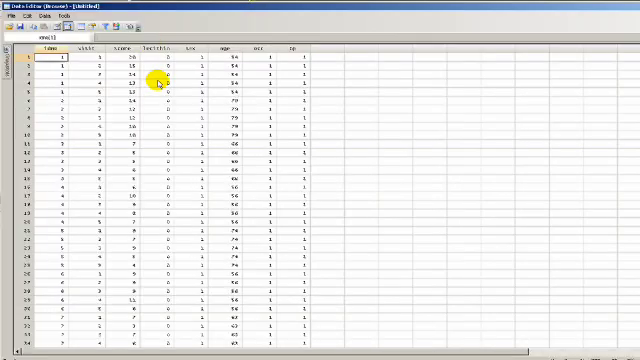
left_click(52, 59)
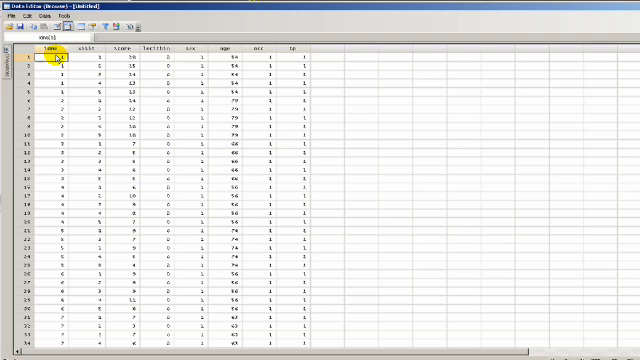
left_click(55, 90)
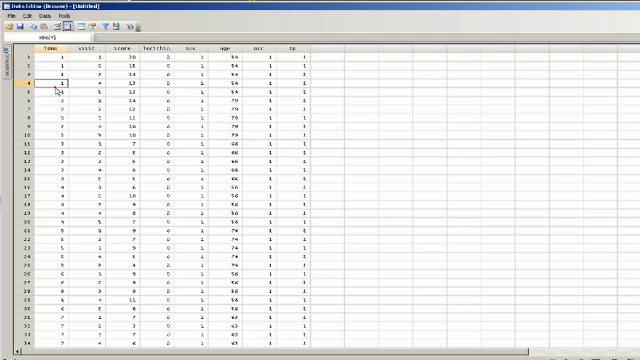
left_click(53, 66)
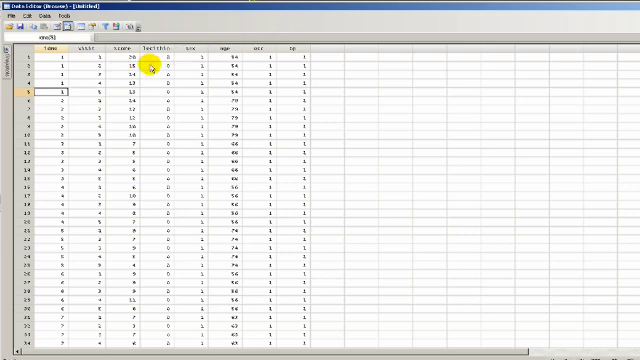
mouse_move(150, 65)
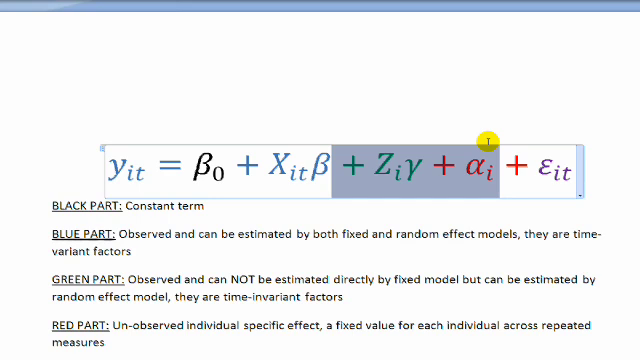
mouse_move(400, 137)
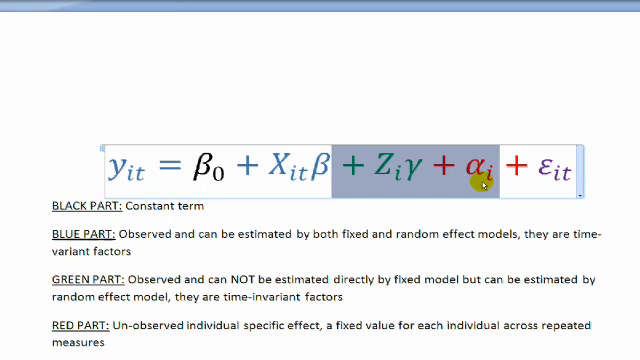
mouse_move(390, 165)
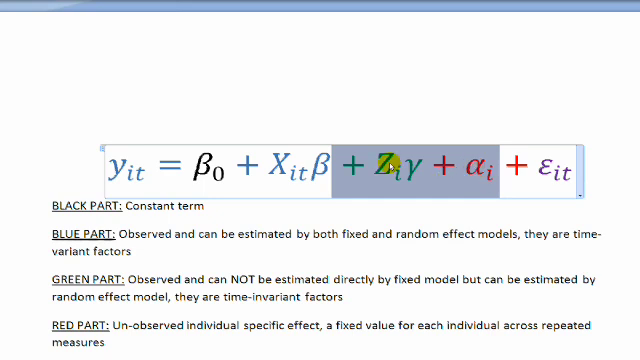
mouse_move(454, 147)
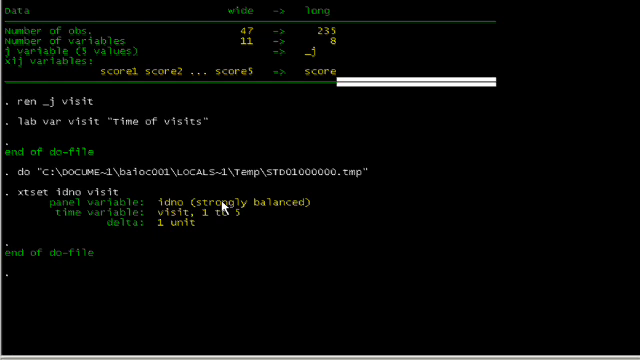
mouse_move(105, 273)
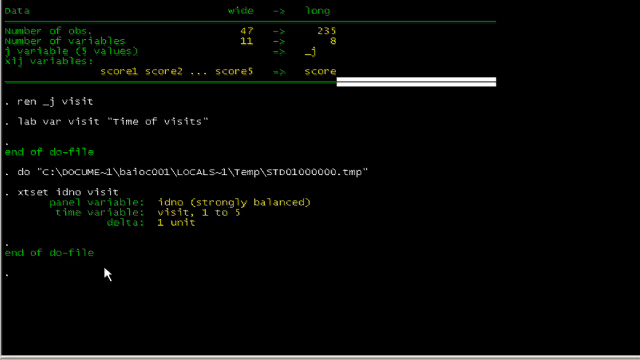
mouse_move(207, 225)
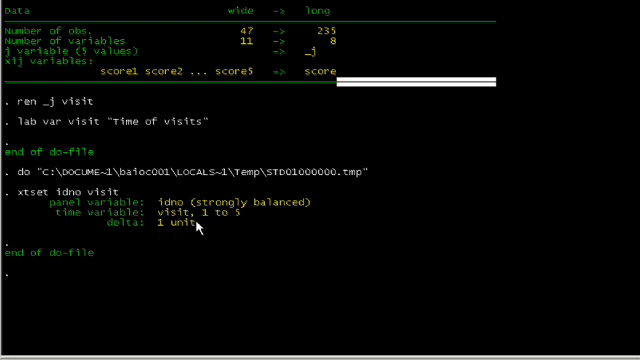
mouse_move(197, 228)
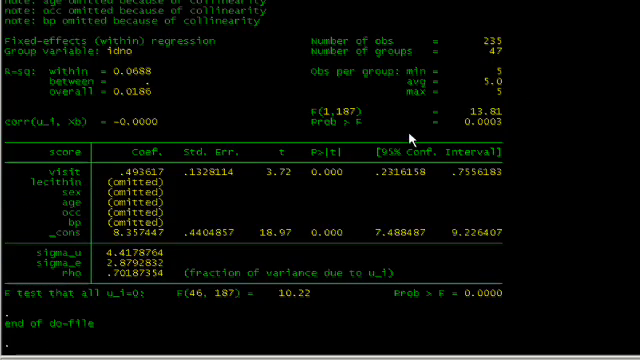
mouse_move(155, 185)
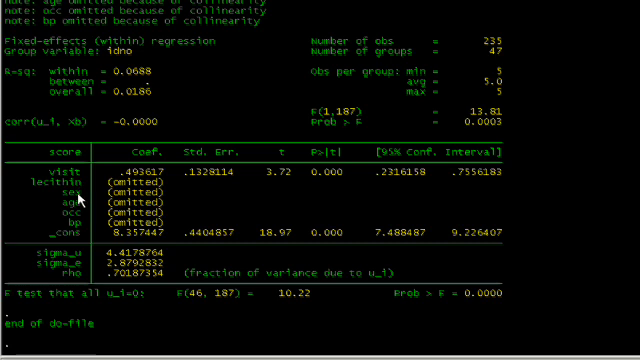
mouse_move(82, 228)
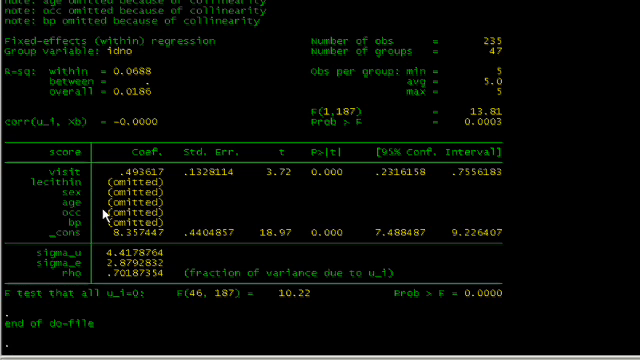
mouse_move(122, 177)
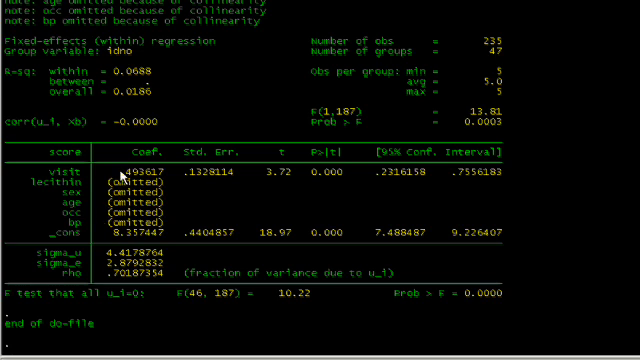
mouse_move(131, 178)
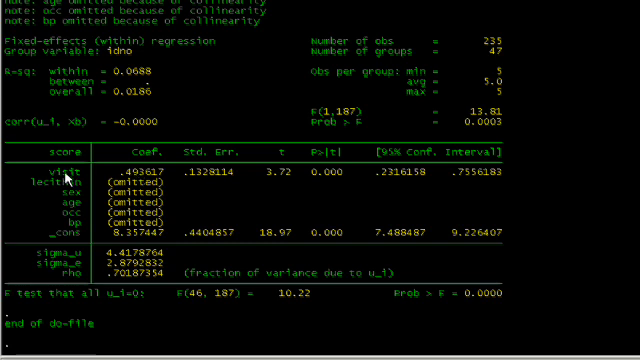
mouse_move(65, 185)
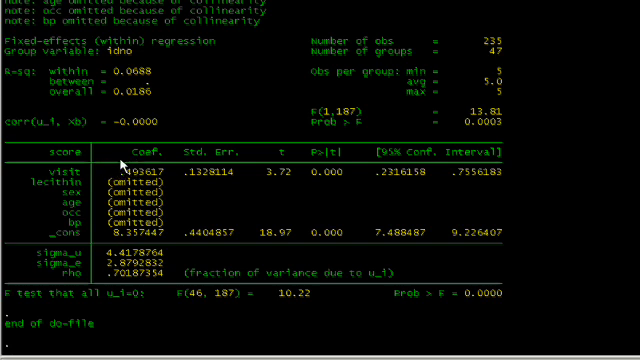
mouse_move(235, 235)
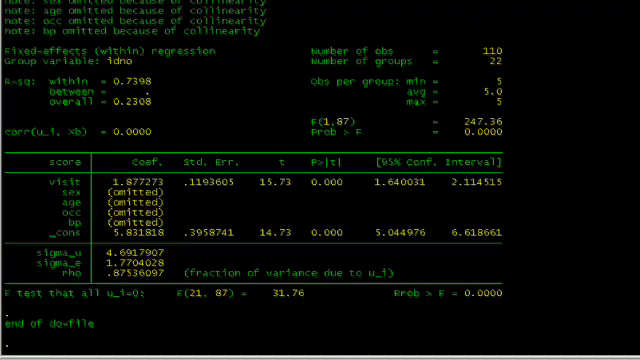
- Scroll through the fixed-effects fits for lecithin==0 and lecithin==1
scroll("down", 3)
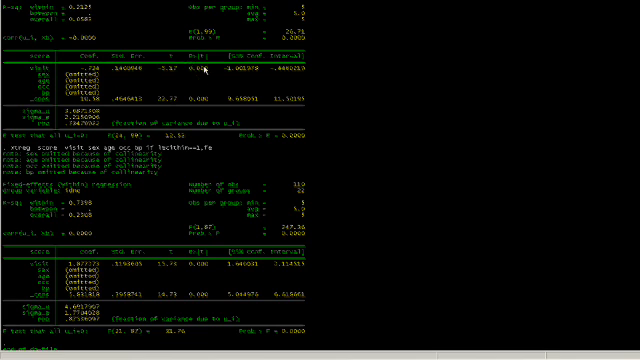
scroll("down", 3)
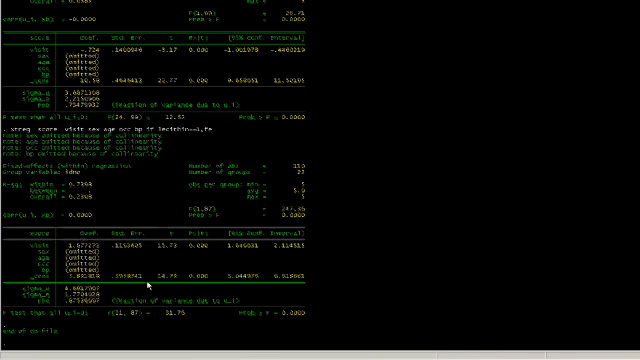
mouse_move(145, 288)
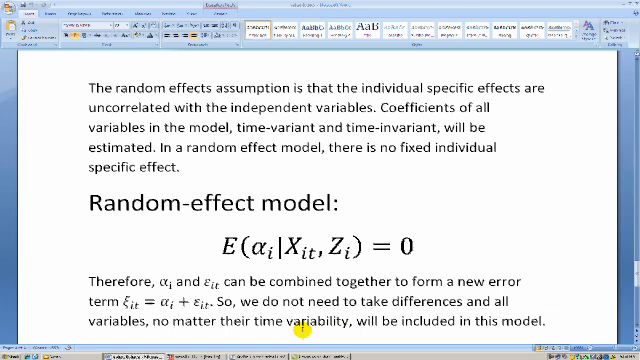
- Scroll the Word document's random-effect explanation and colour-coded equation legend
scroll("down", 3)
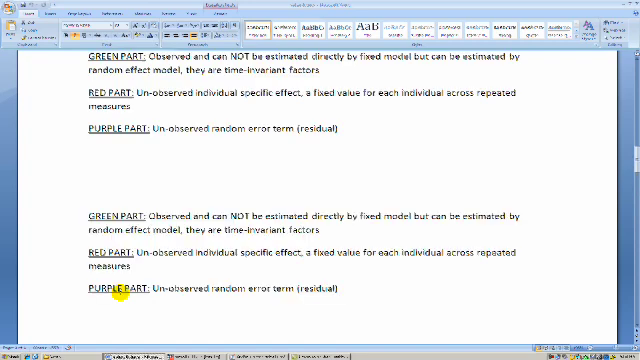
scroll("up", 3)
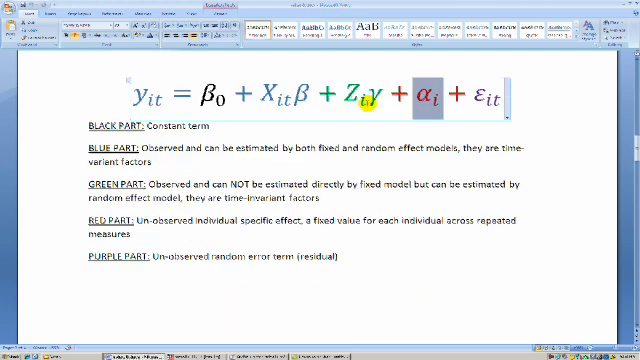
scroll("down", 3)
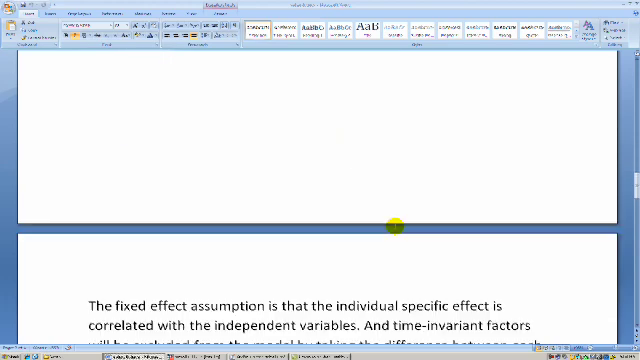
scroll("down", 3)
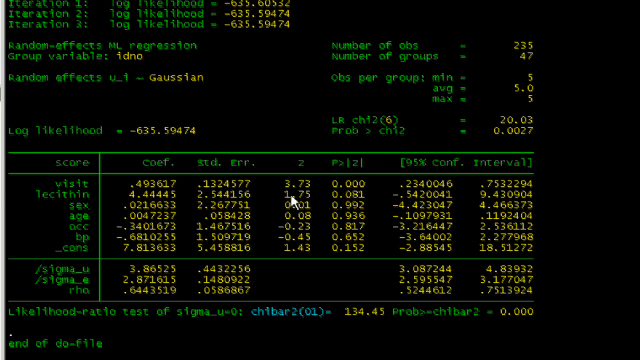
- Review the MLE random-effects output: log likelihood -635.59474, 235 observations, 47 groups
scroll("up", 3)
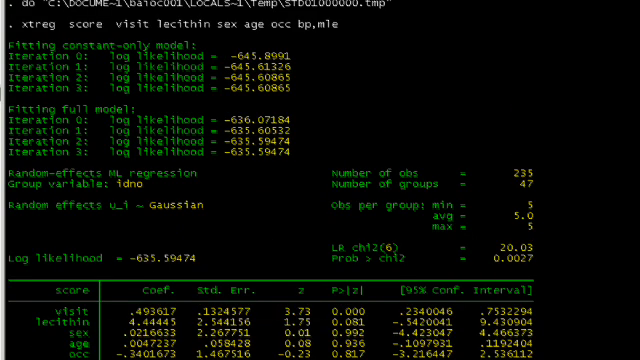
scroll("down", 3)
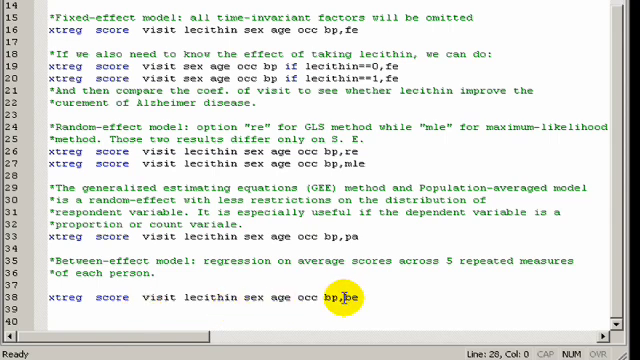
- Add the be option to the xtreg line 38 in the do-file
type("be")
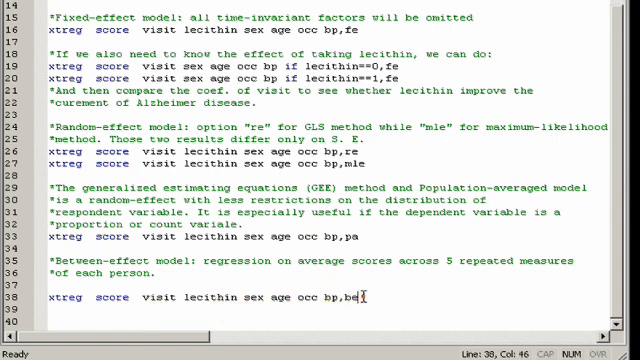